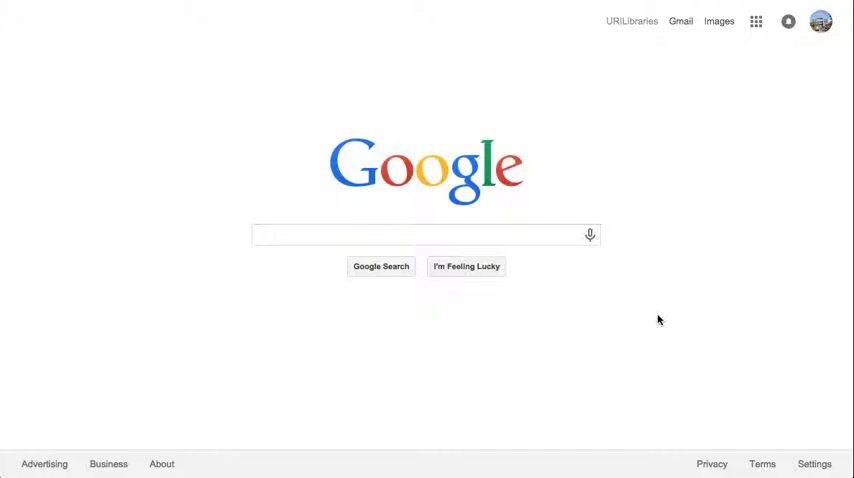
pyautogui.moveTo(760, 90)
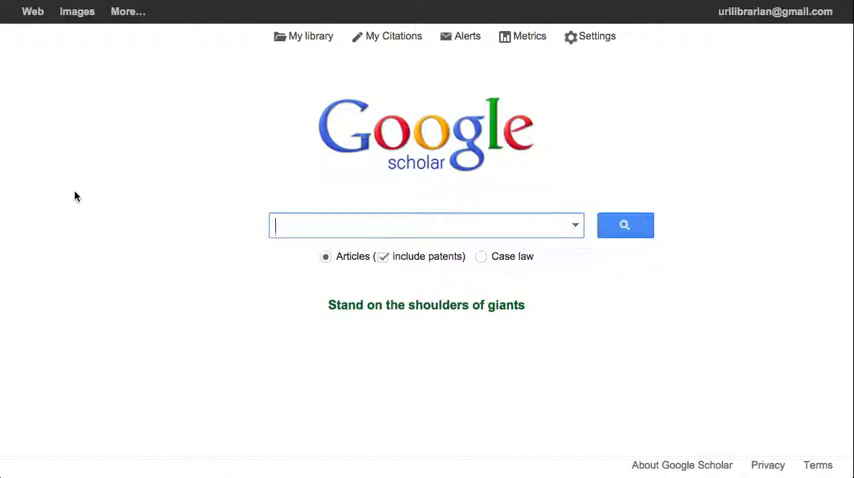
pyautogui.moveTo(692, 96)
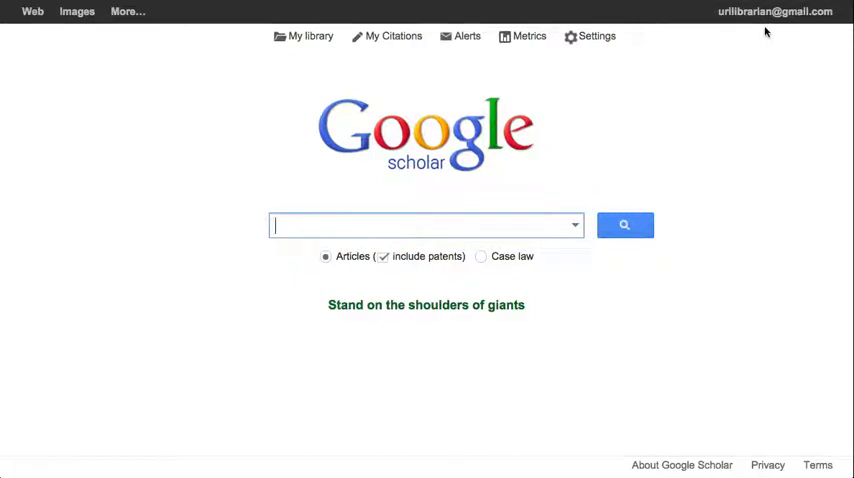
# - Reach Google Scholar's home page and head for its Settings link
pyautogui.click(596, 36)
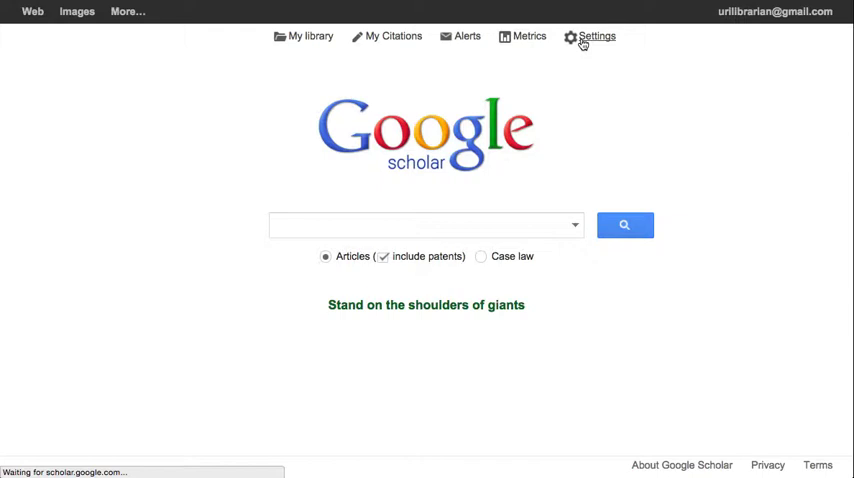
# - Switch the Bibliography manager import format from BibTeX to RefWorks, leaving it unsaved
pyautogui.click(596, 36)
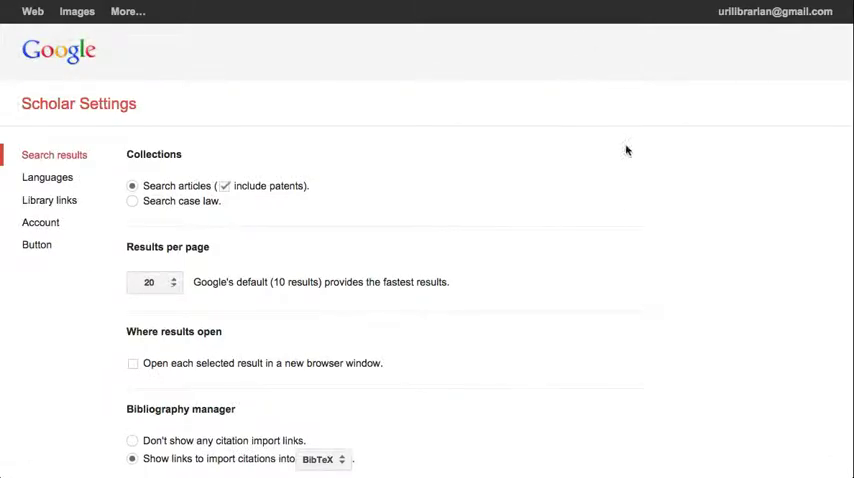
pyautogui.scroll(-3)
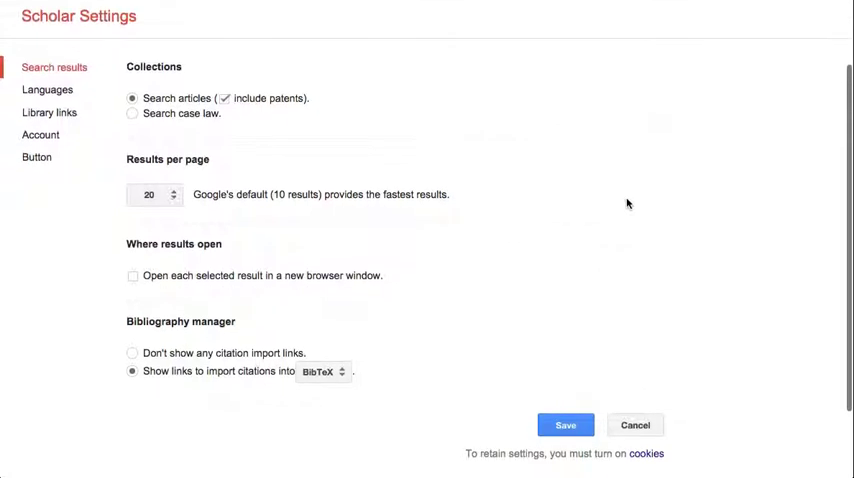
pyautogui.moveTo(276, 116)
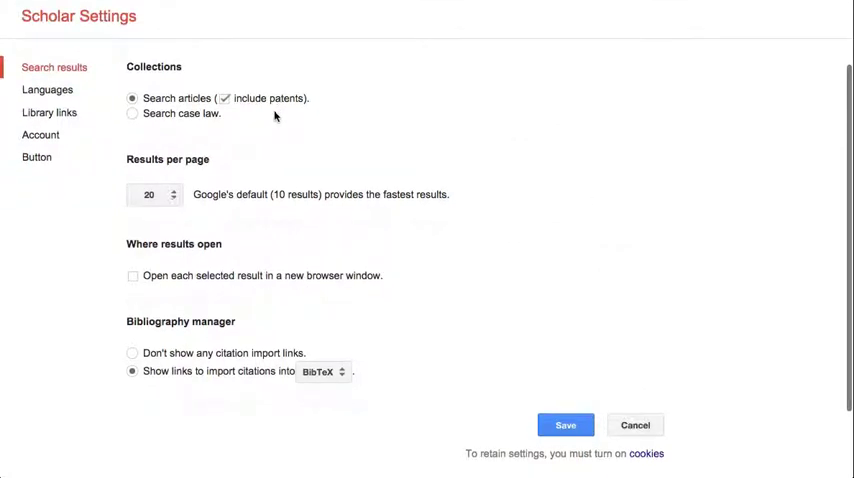
pyautogui.moveTo(184, 172)
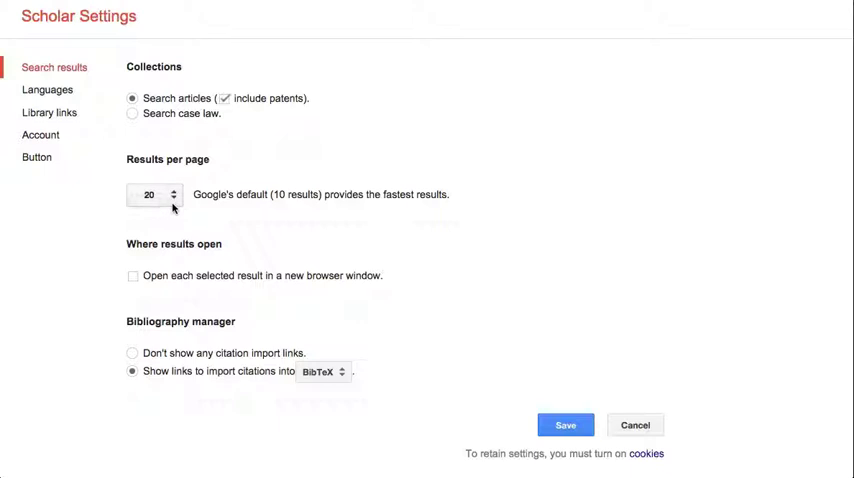
pyautogui.moveTo(152, 248)
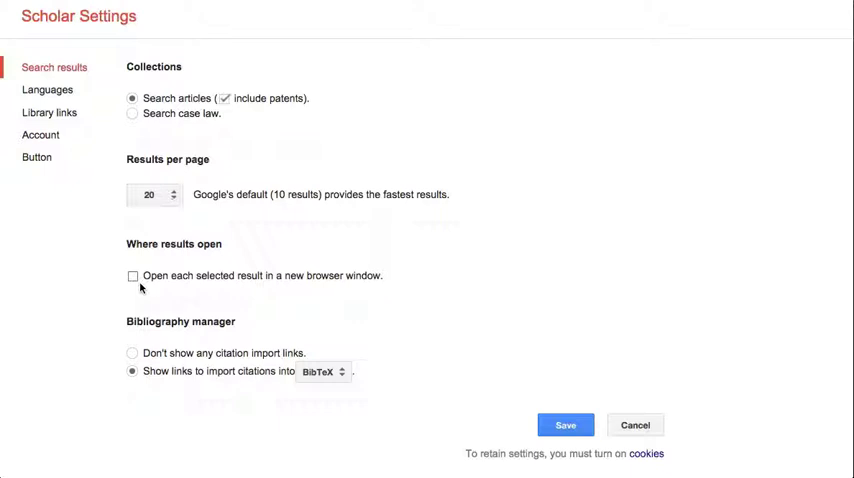
pyautogui.moveTo(198, 372)
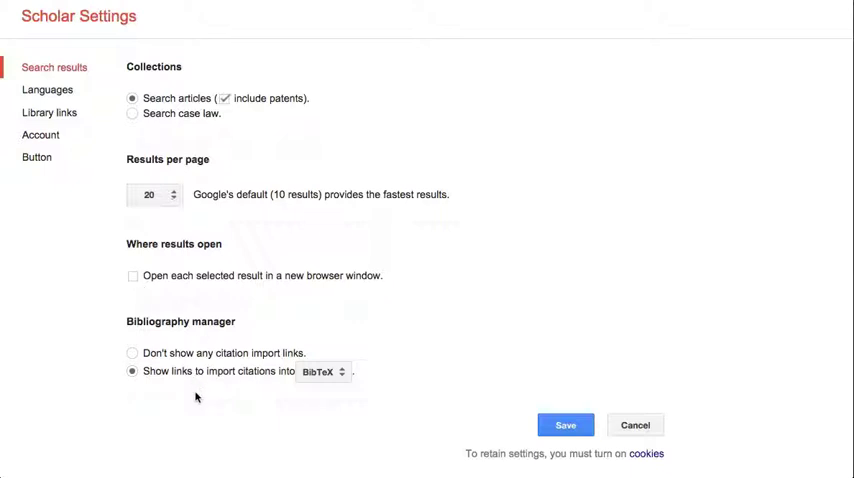
pyautogui.moveTo(322, 386)
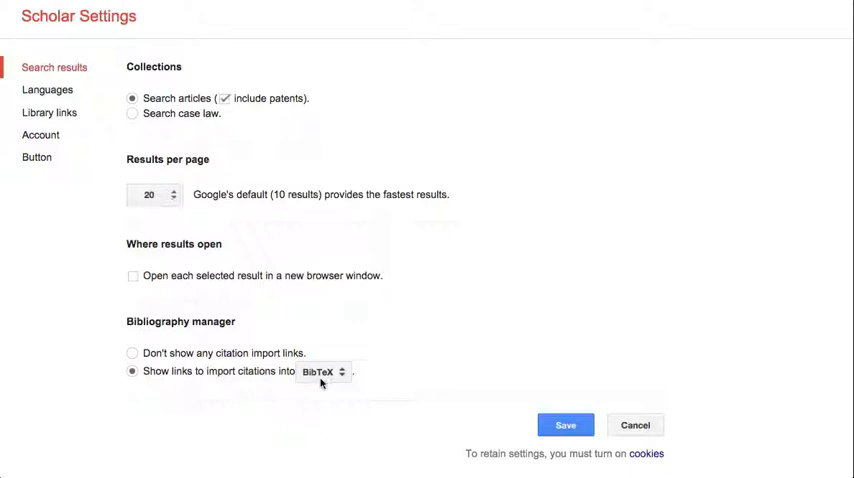
pyautogui.click(324, 372)
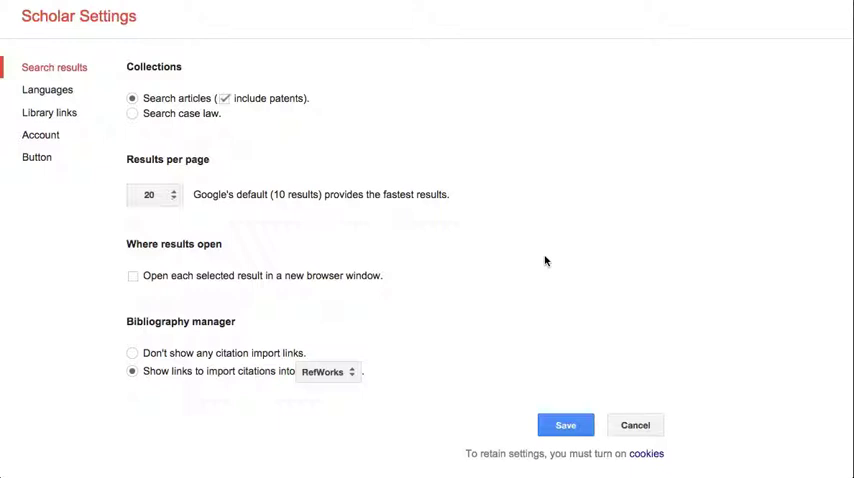
pyautogui.moveTo(62, 118)
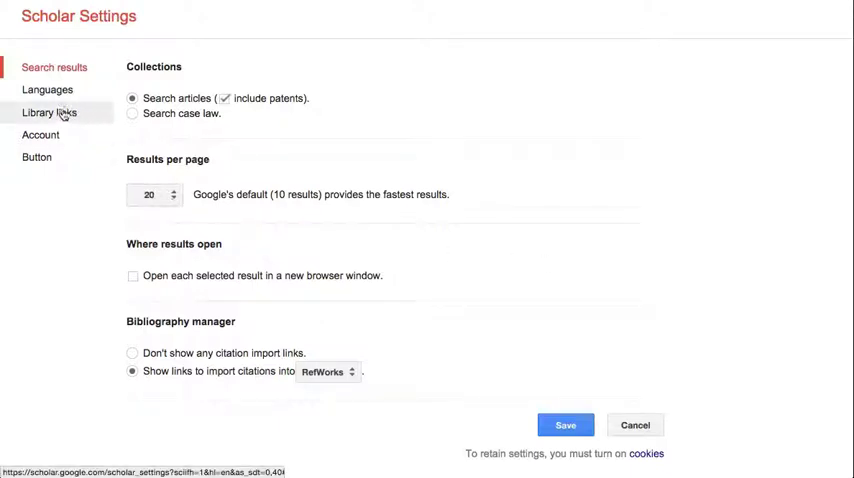
# - Find 'University of Rhode Island' under Library links, select its four entries and save
pyautogui.click(54, 112)
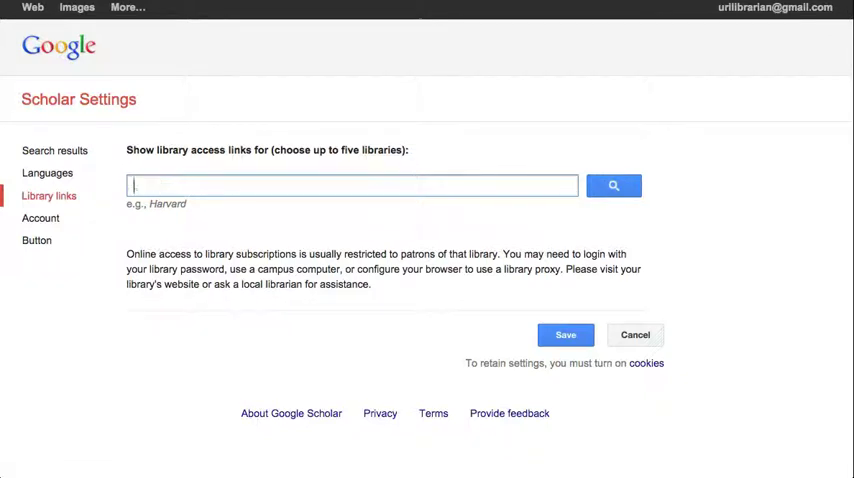
pyautogui.write('University of Rhode Island')
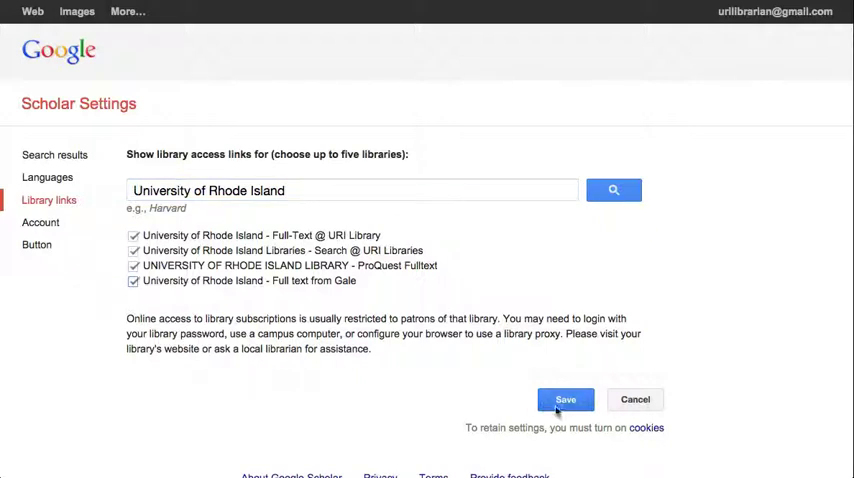
pyautogui.click(568, 400)
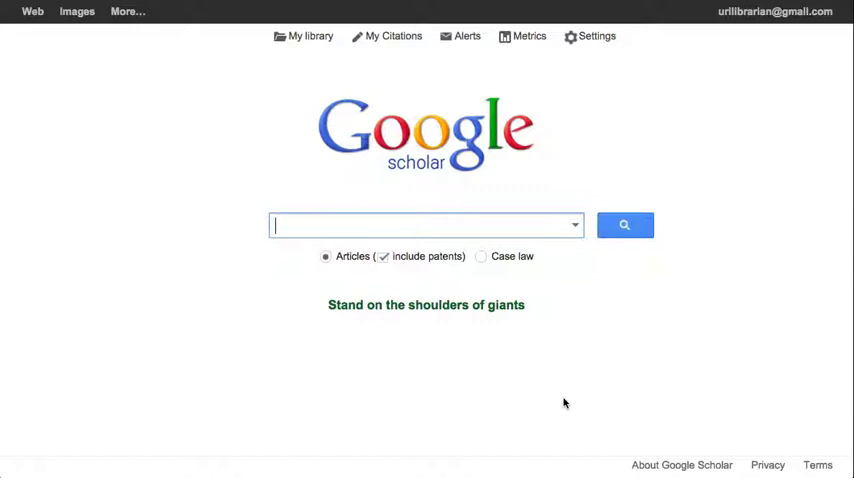
pyautogui.moveTo(348, 218)
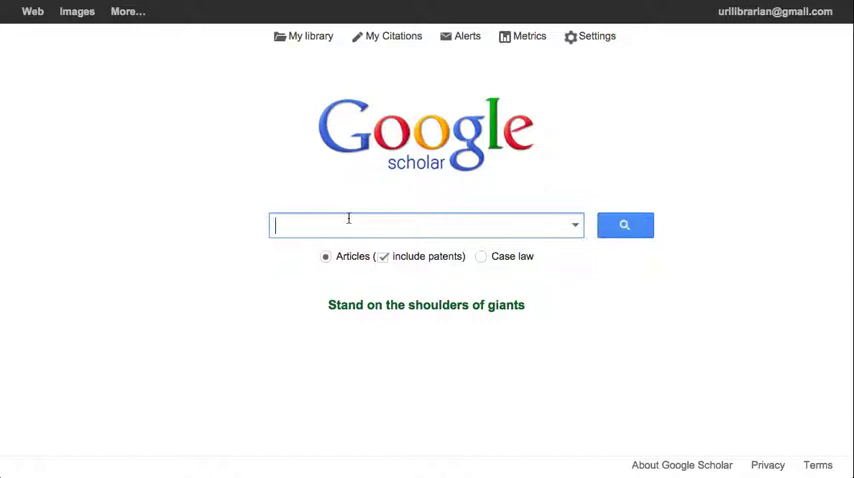
# - Search 'caffeine' and follow Search @ URI Libraries to the Caffeine consumption record
pyautogui.write('caffeine')
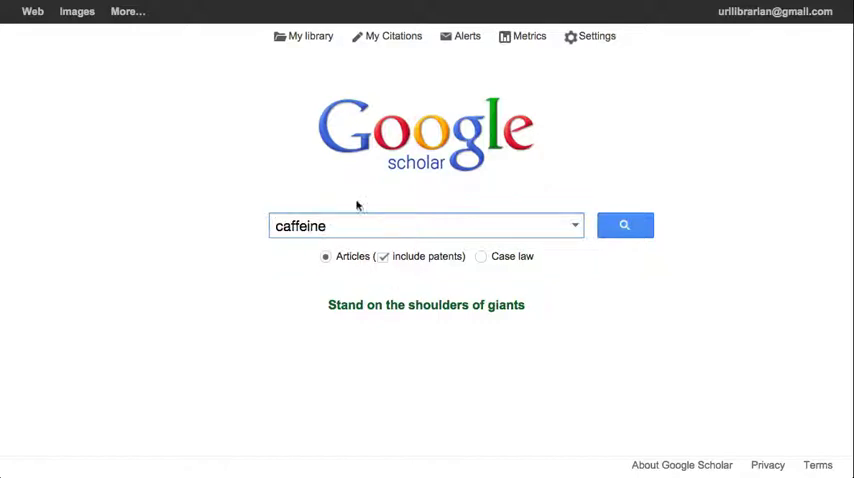
pyautogui.click(624, 224)
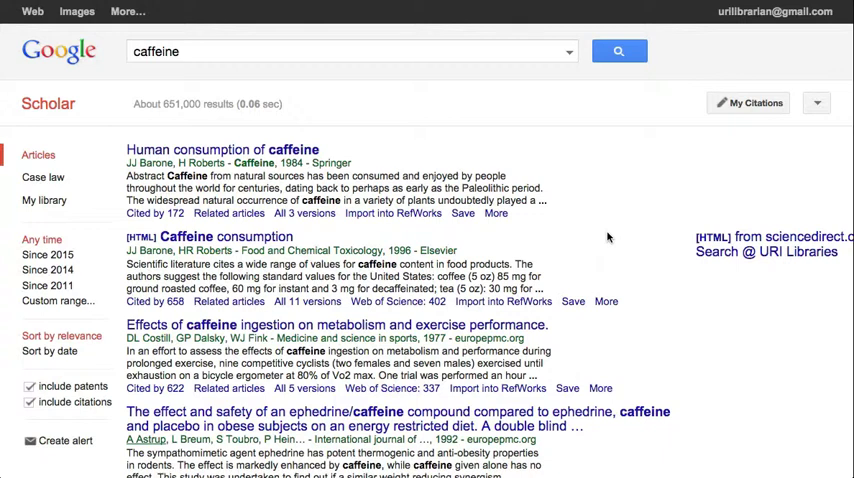
pyautogui.moveTo(772, 272)
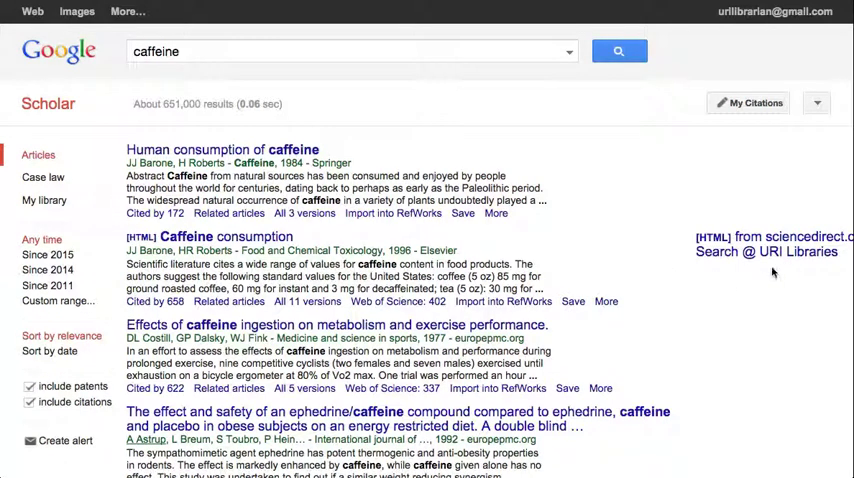
pyautogui.moveTo(810, 268)
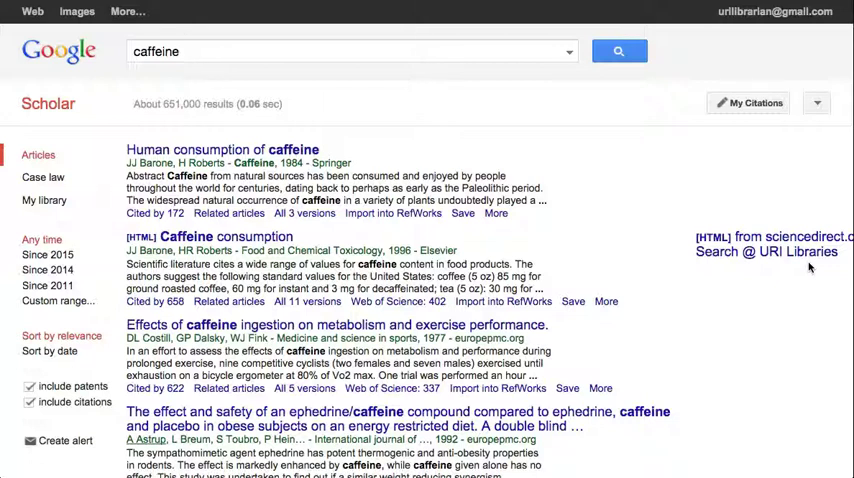
pyautogui.moveTo(792, 256)
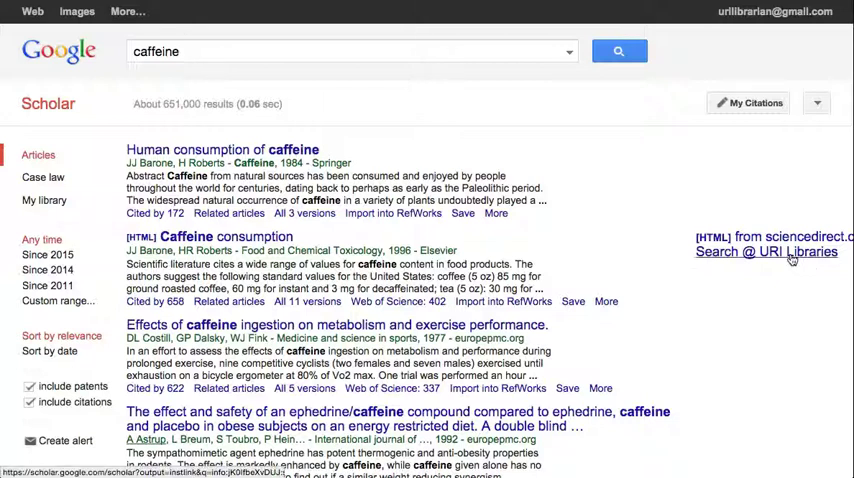
pyautogui.click(766, 250)
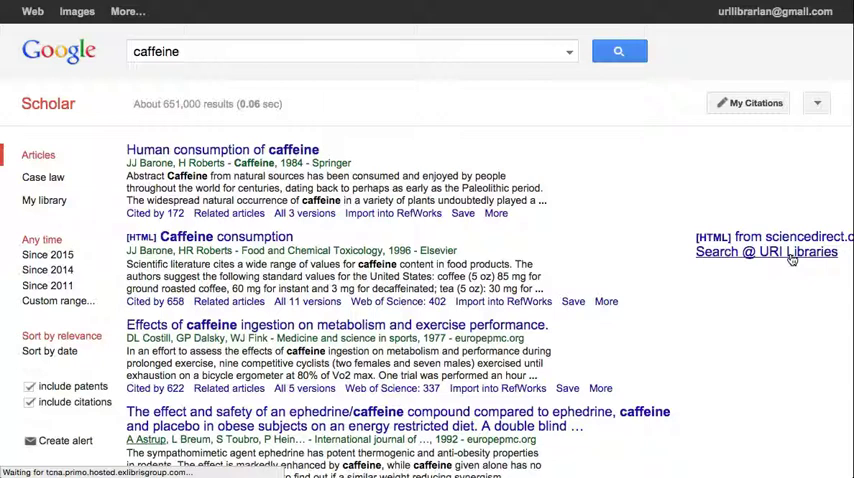
pyautogui.click(764, 250)
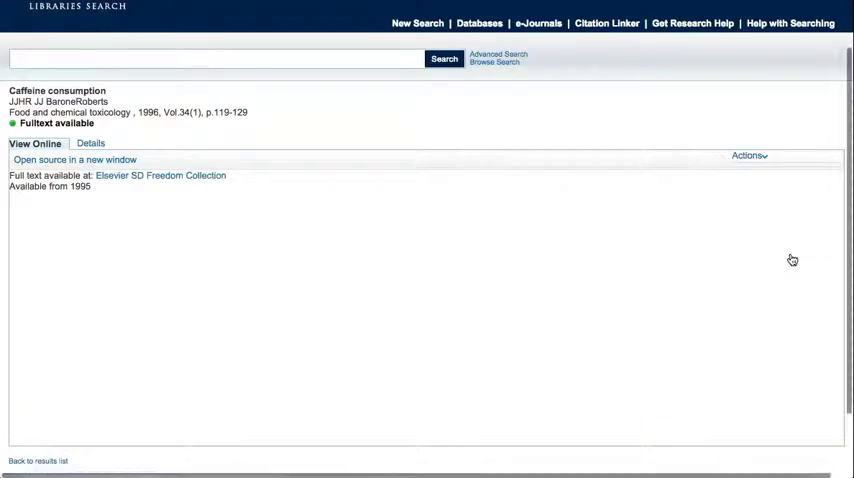